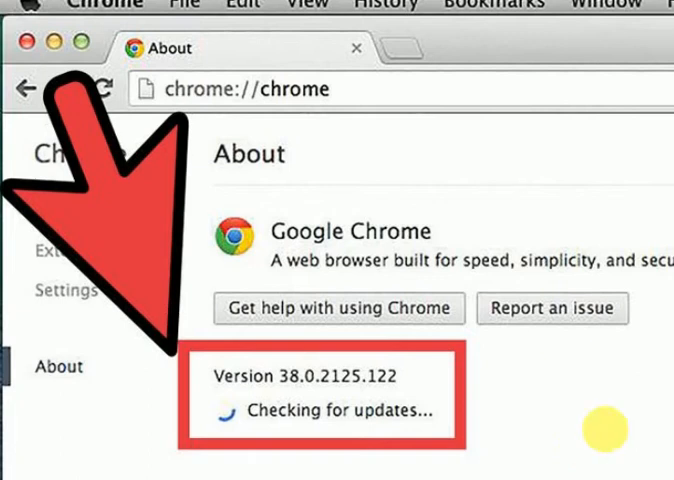
pyautogui.moveTo(540, 435)
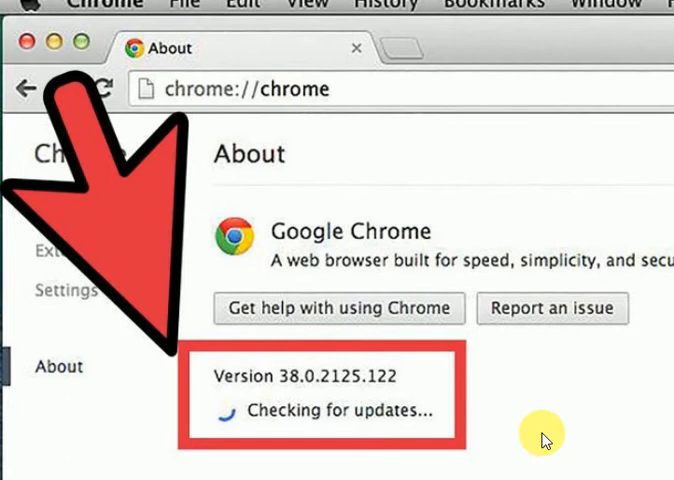